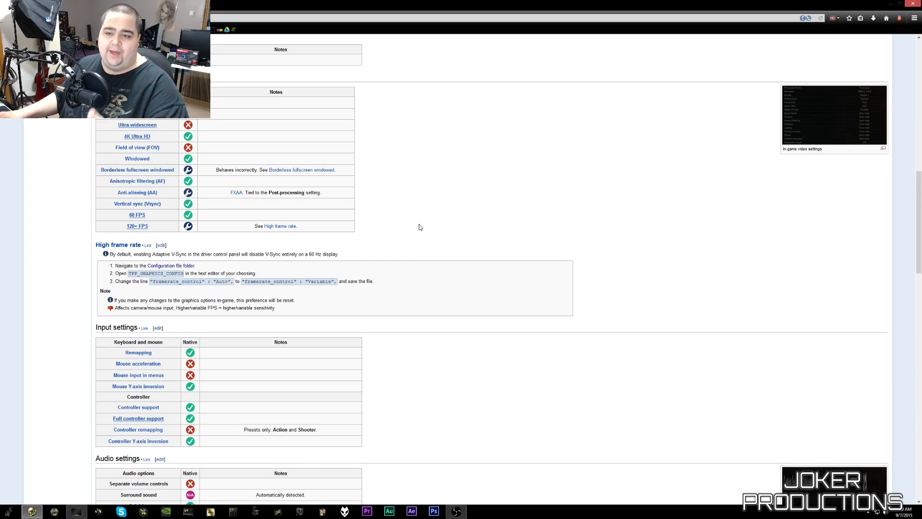
{"action": "mouse_move", "coordinate": [217, 270]}
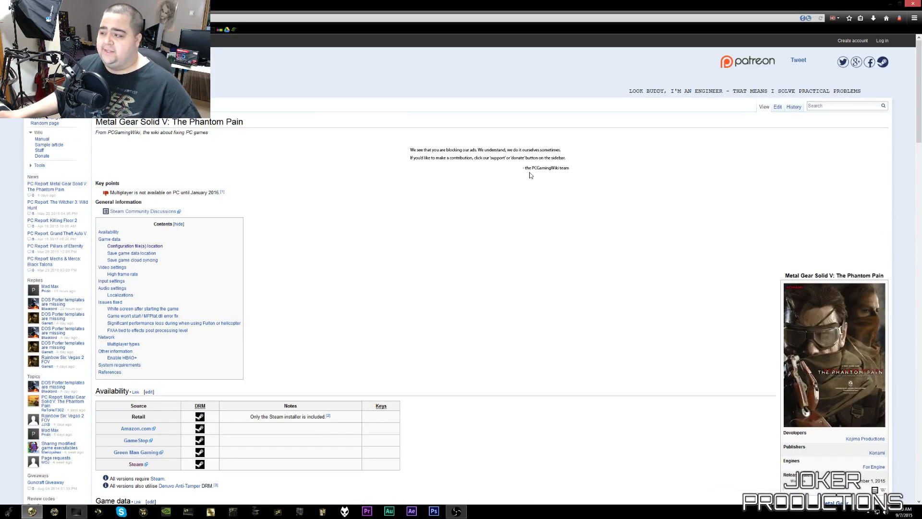
- Search PCGamingWiki for "metal gear solid v"
{"action": "left_click", "coordinate": [843, 105]}
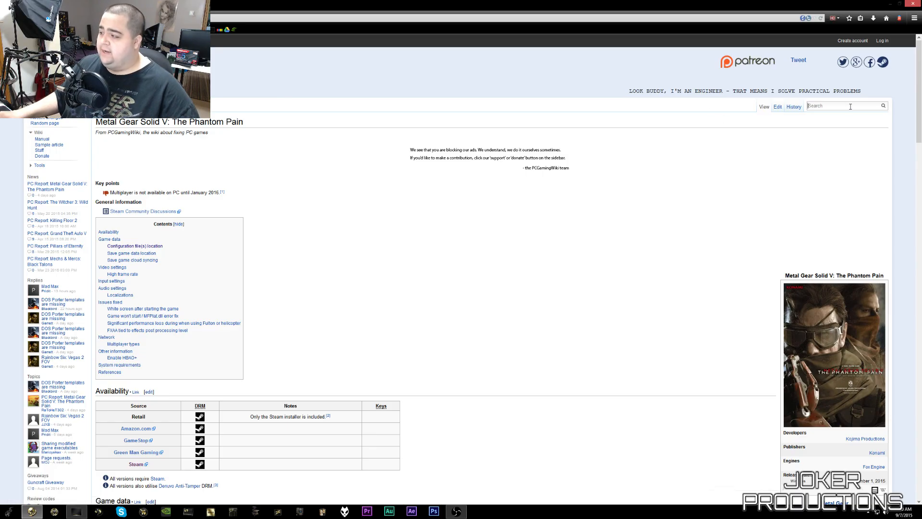
{"action": "type", "text": "metal gear solid v"}
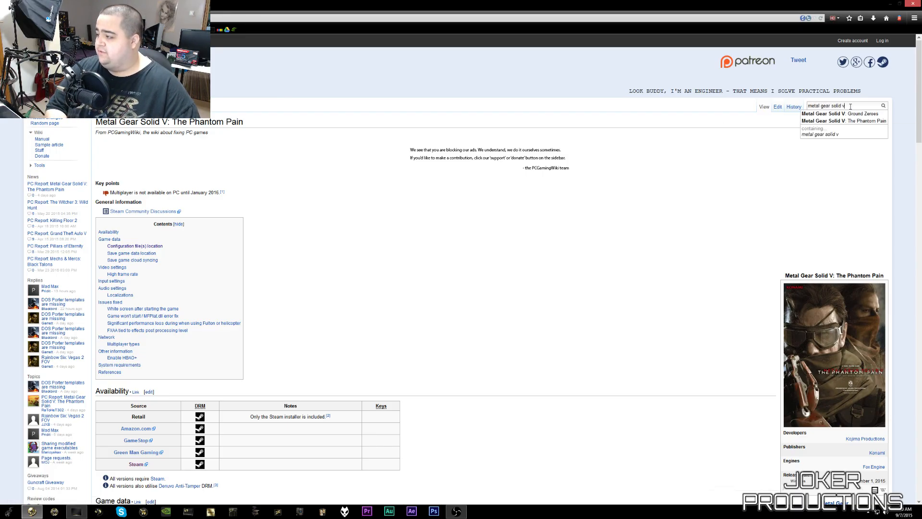
{"action": "mouse_move", "coordinate": [844, 120]}
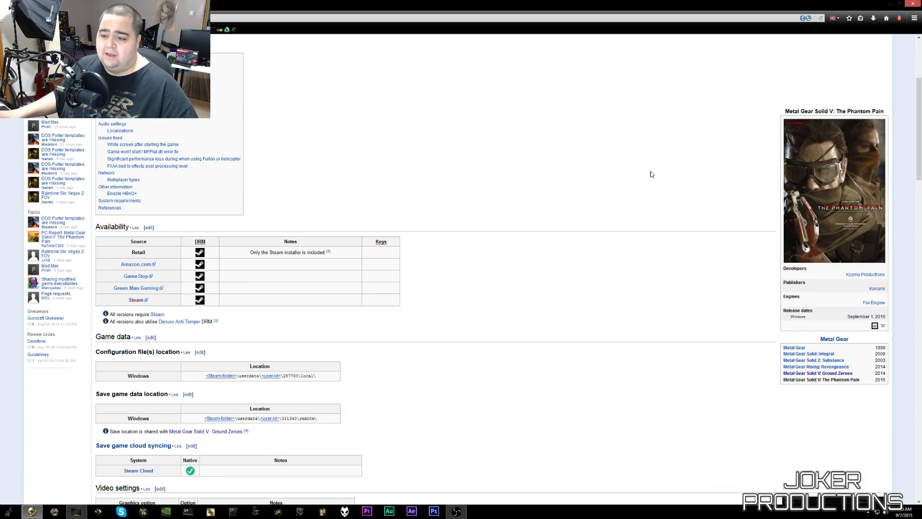
{"action": "scroll", "scroll_direction": "down", "scroll_amount": 3}
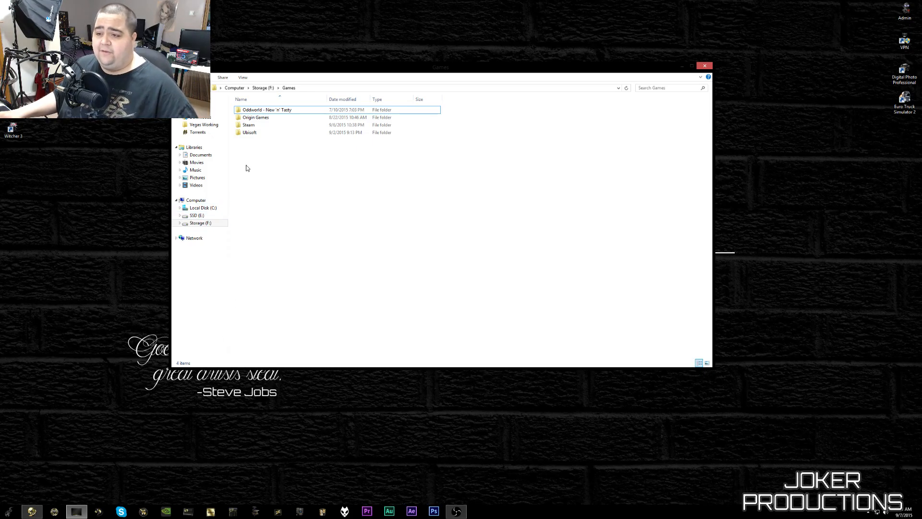
- Open Steam, then userdata, and select the single numbered account folder
{"action": "left_click", "coordinate": [249, 125]}
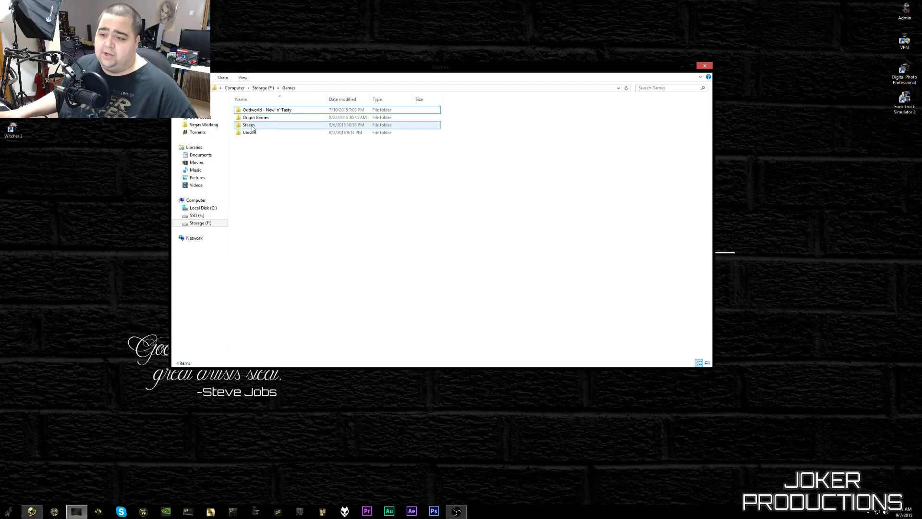
{"action": "double_click", "coordinate": [249, 125]}
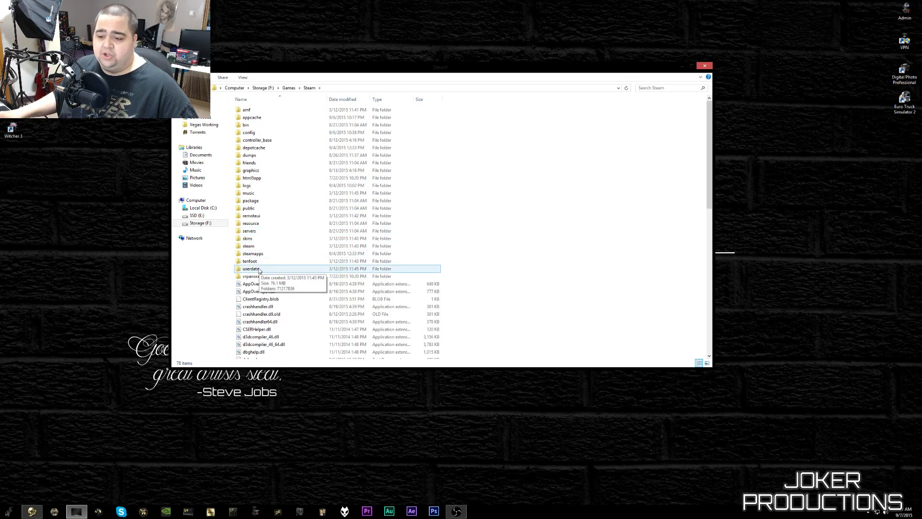
{"action": "double_click", "coordinate": [251, 268]}
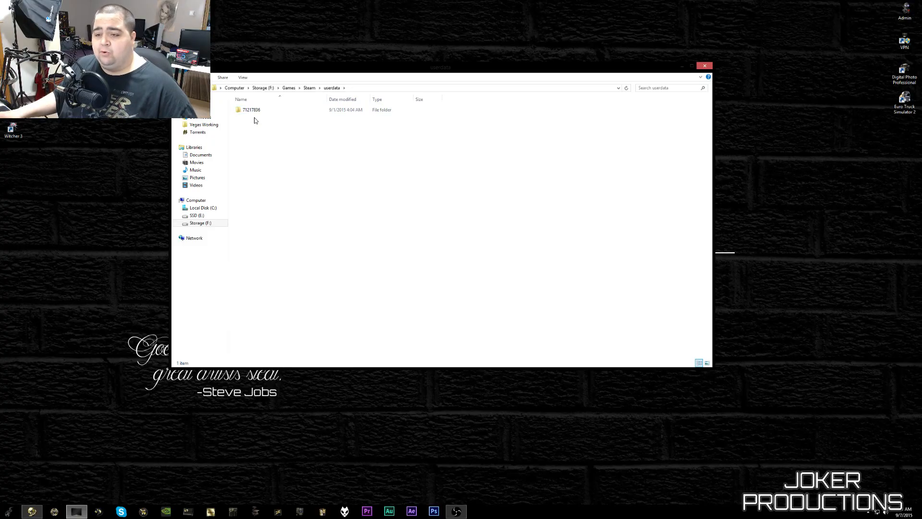
{"action": "left_click", "coordinate": [251, 110]}
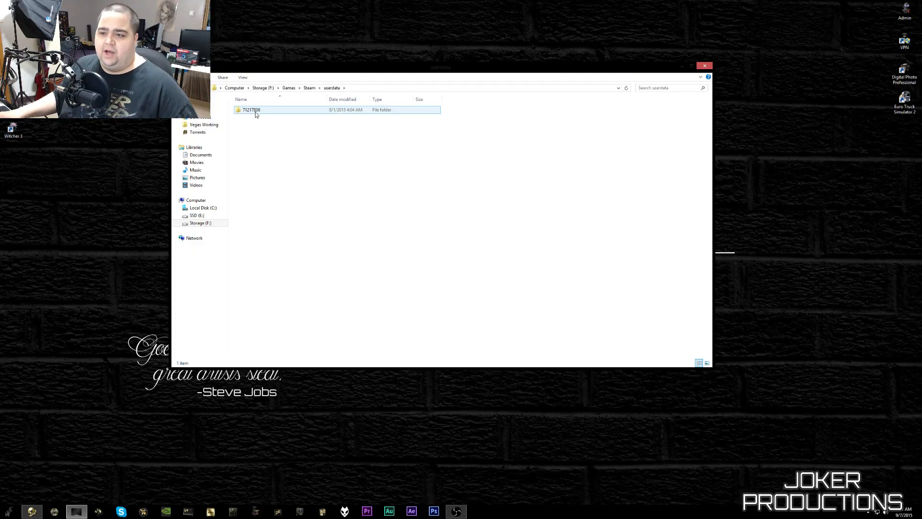
- Open the account folder, then 287700 and local, and select TPP_GRAPHICS_CONFIG
{"action": "double_click", "coordinate": [251, 110]}
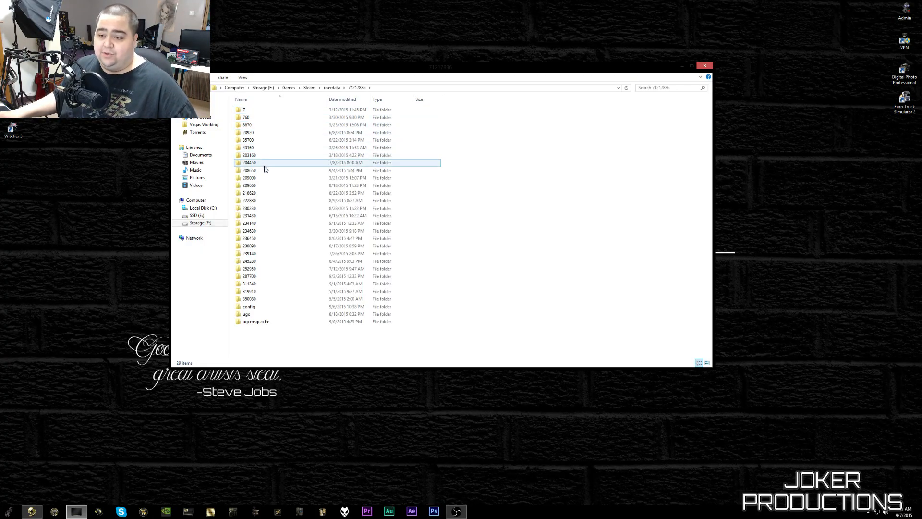
{"action": "left_click", "coordinate": [248, 268]}
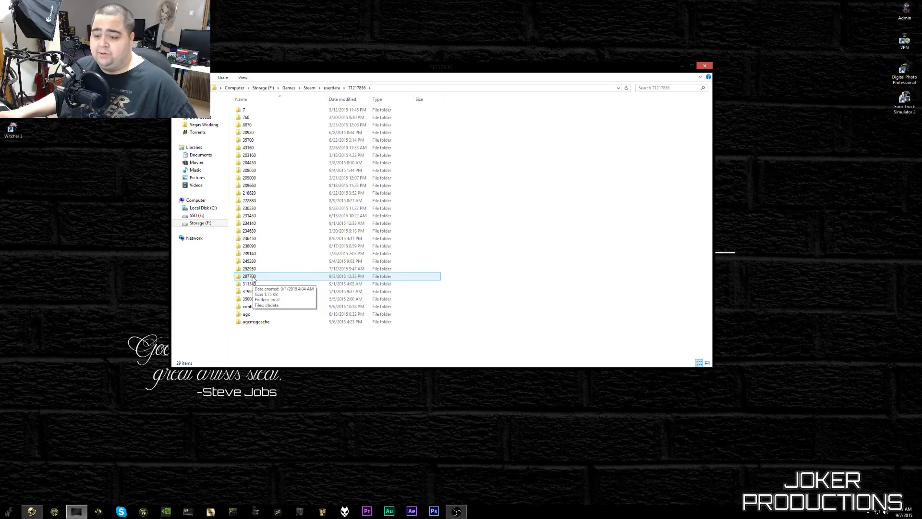
{"action": "double_click", "coordinate": [248, 276]}
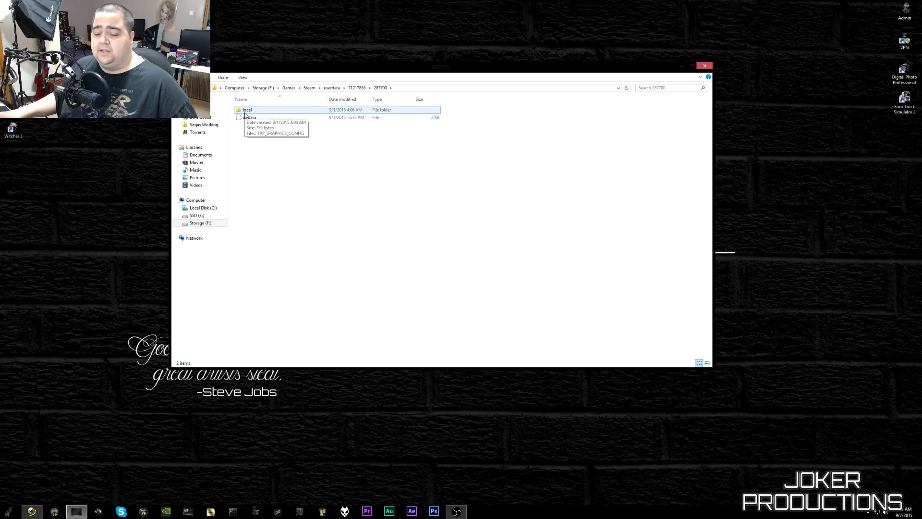
{"action": "double_click", "coordinate": [247, 109]}
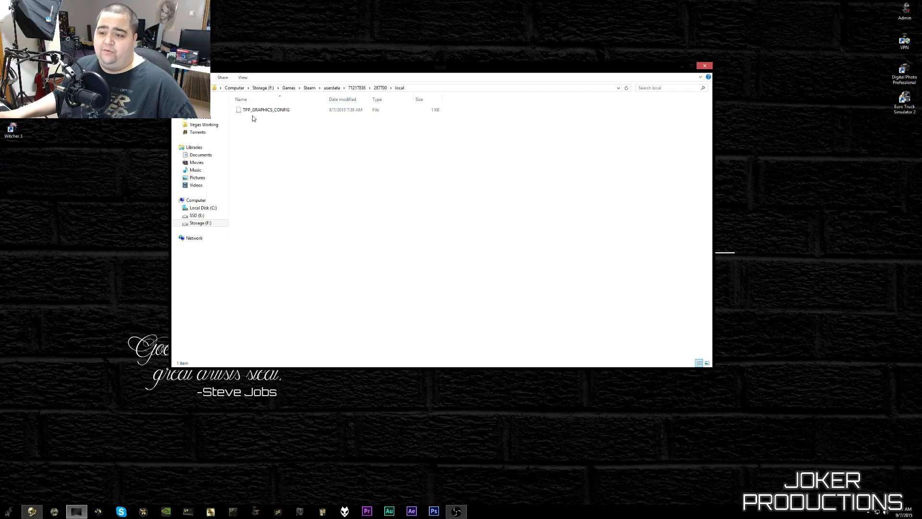
{"action": "left_click", "coordinate": [266, 109]}
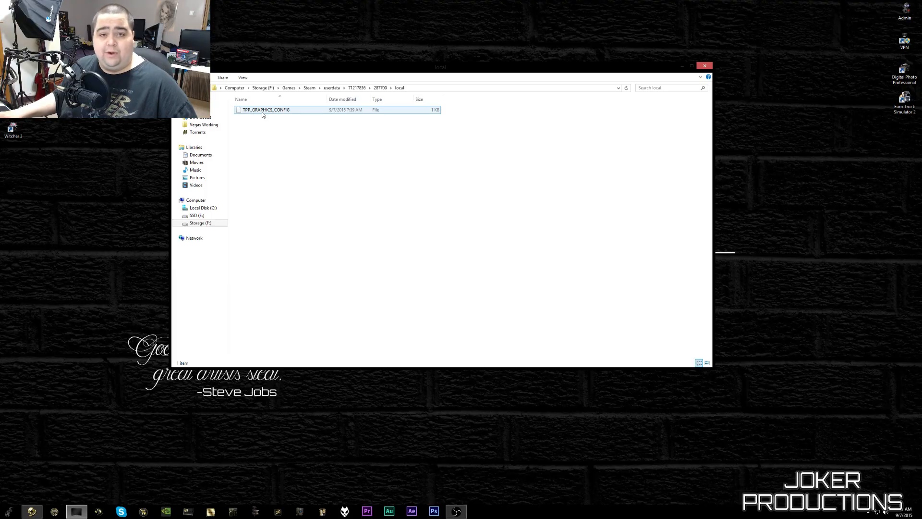
- Open TPP_GRAPHICS_CONFIG in Notepad to view its video settings
{"action": "left_click", "coordinate": [266, 109]}
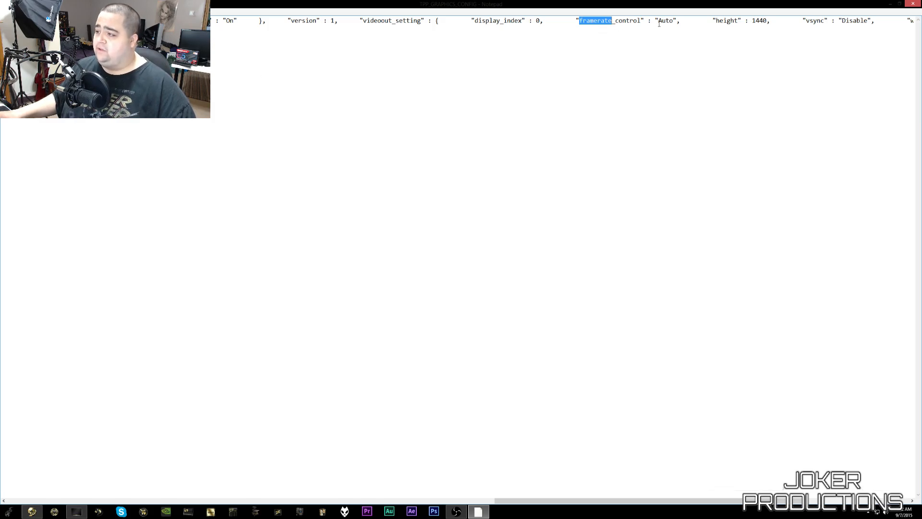
- Replace framerate_control's "Auto" with "Variable" in TPP_GRAPHICS_CONFIG
{"action": "left_click", "coordinate": [676, 21]}
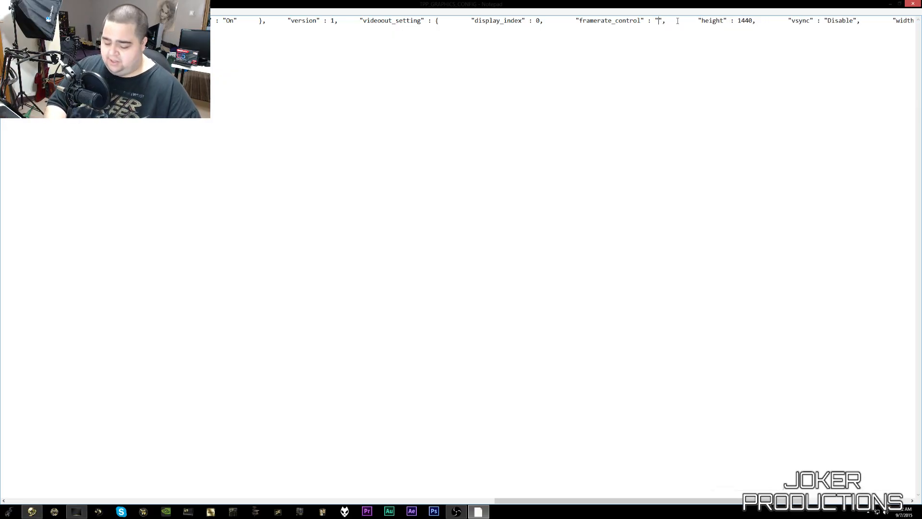
{"action": "type", "text": "Variable"}
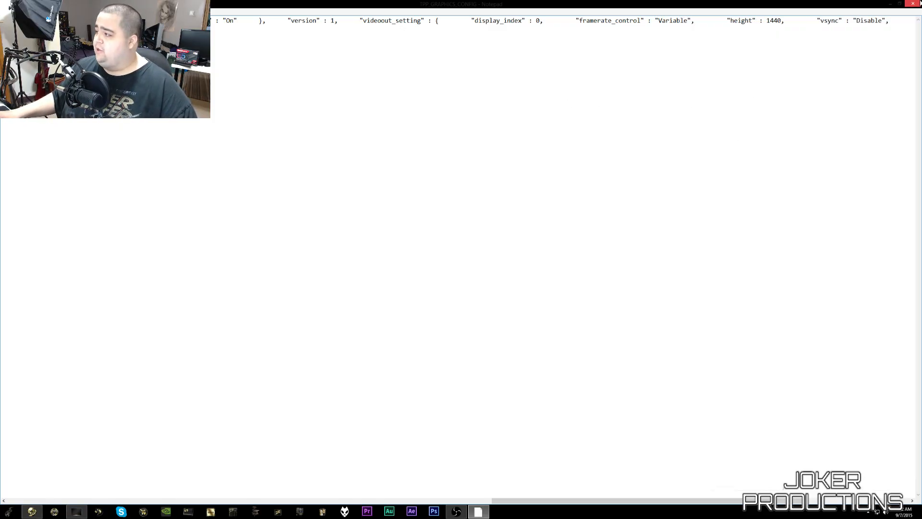
- Close Notepad, saving the framerate_control change to TPP_GRAPHICS_CONFIG
{"action": "left_click", "coordinate": [914, 5]}
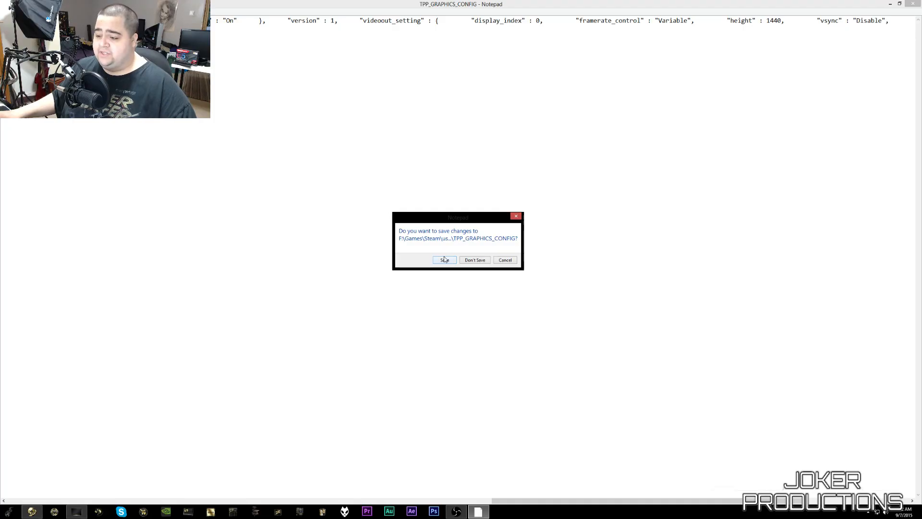
{"action": "left_click", "coordinate": [443, 259]}
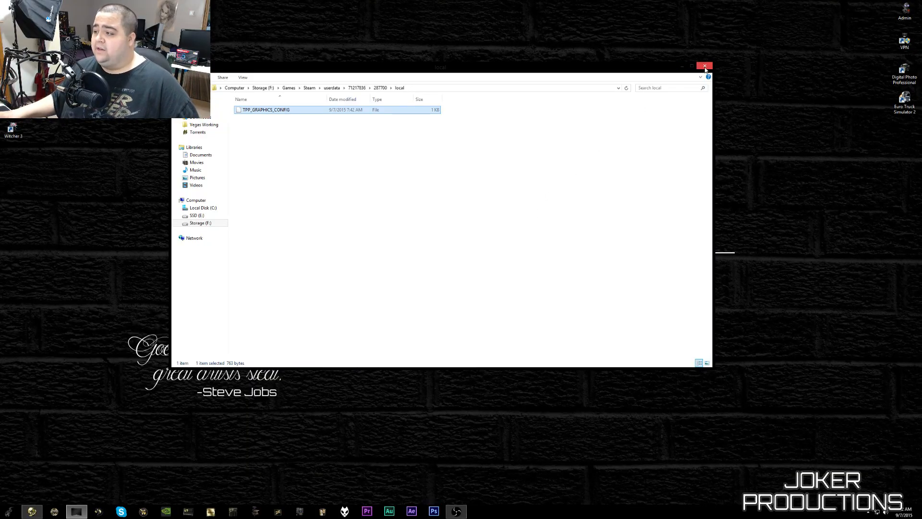
- Close the local folder's File Explorer window
{"action": "left_click", "coordinate": [704, 66]}
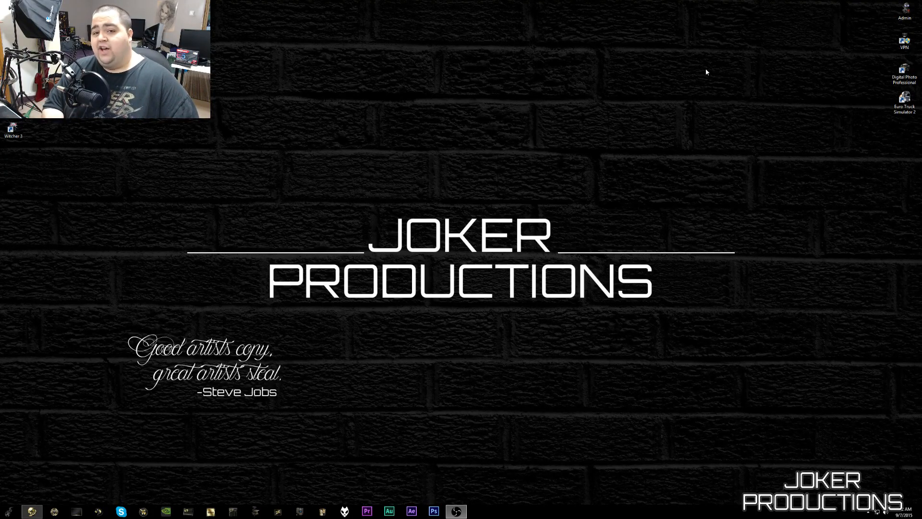